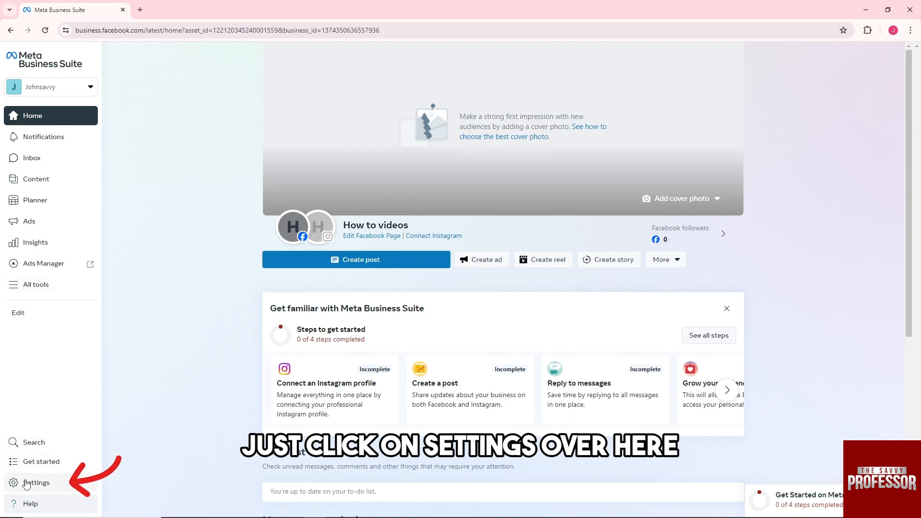
- From Business Settings > Ad accounts, begin claiming an existing ad account, ready for its ID
click(30, 483)
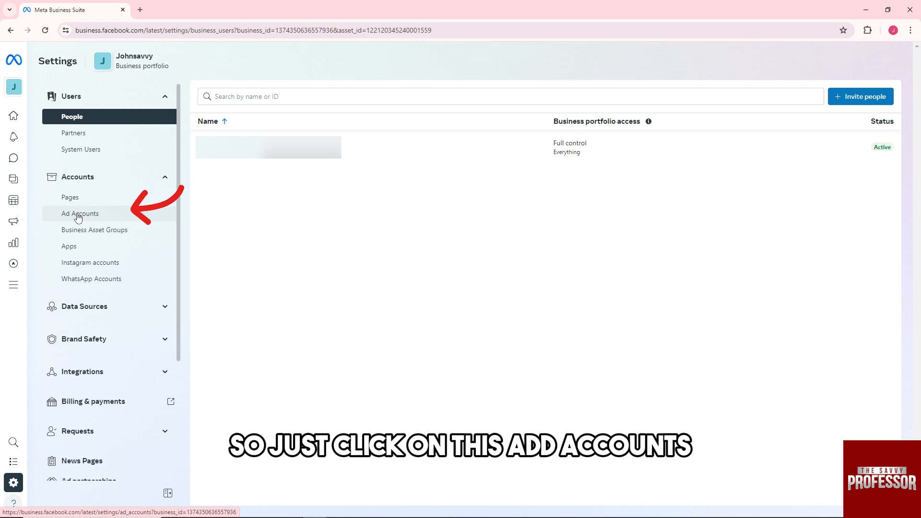
click(80, 213)
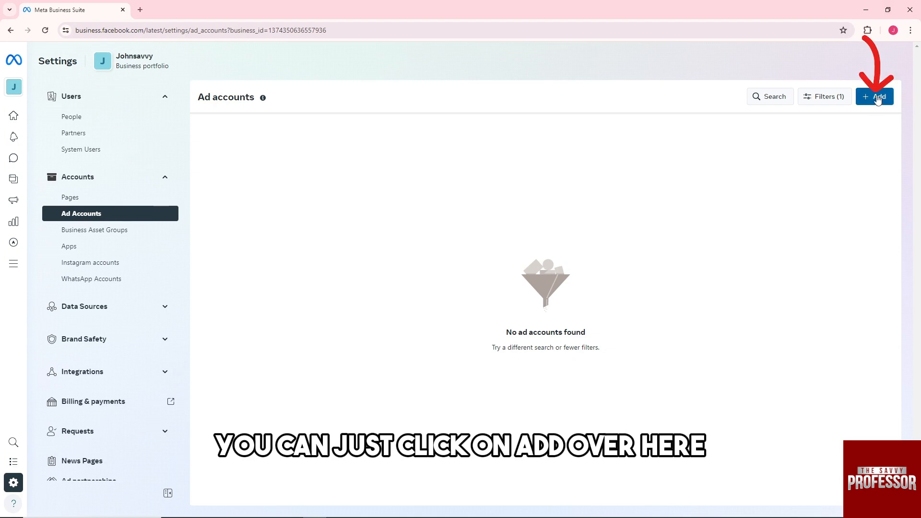
click(879, 96)
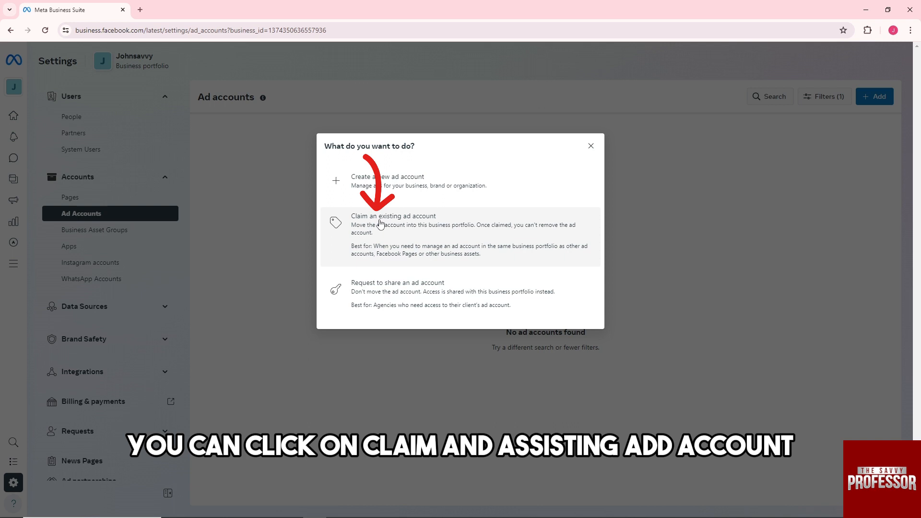
click(395, 216)
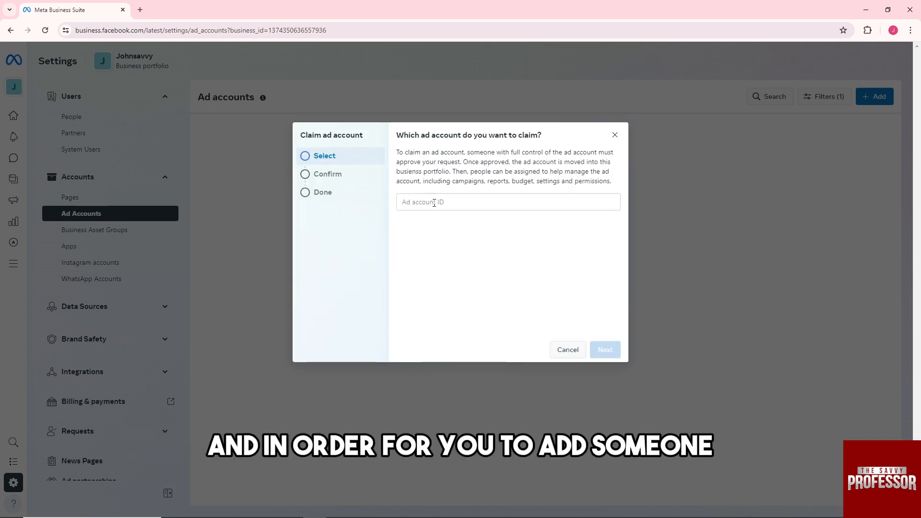
click(509, 202)
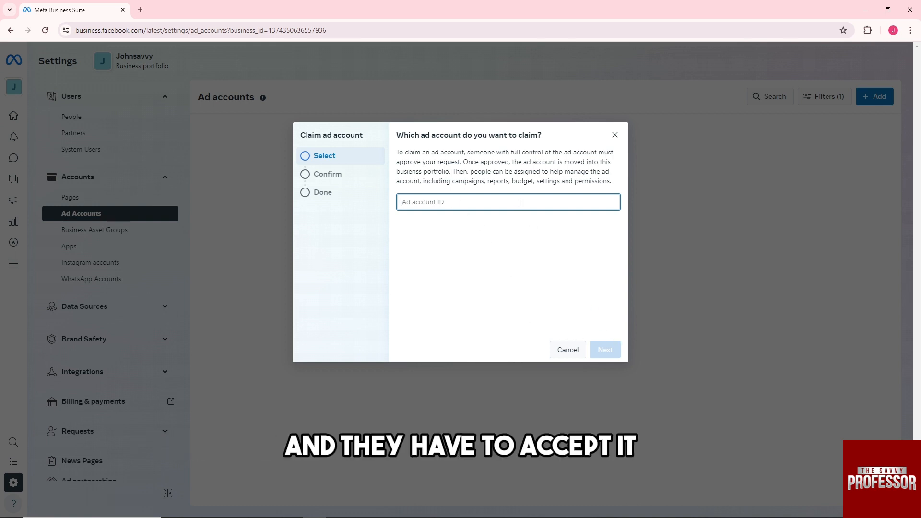
mouse_move(517, 245)
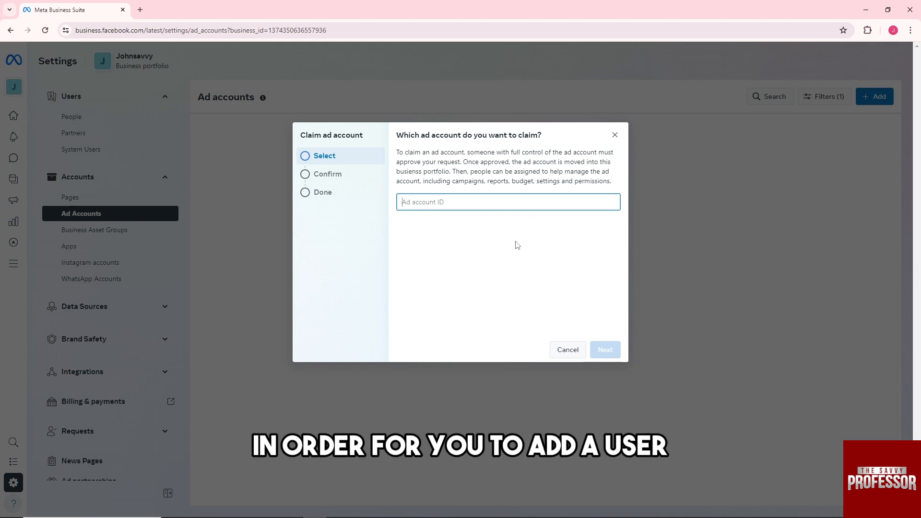
mouse_move(510, 247)
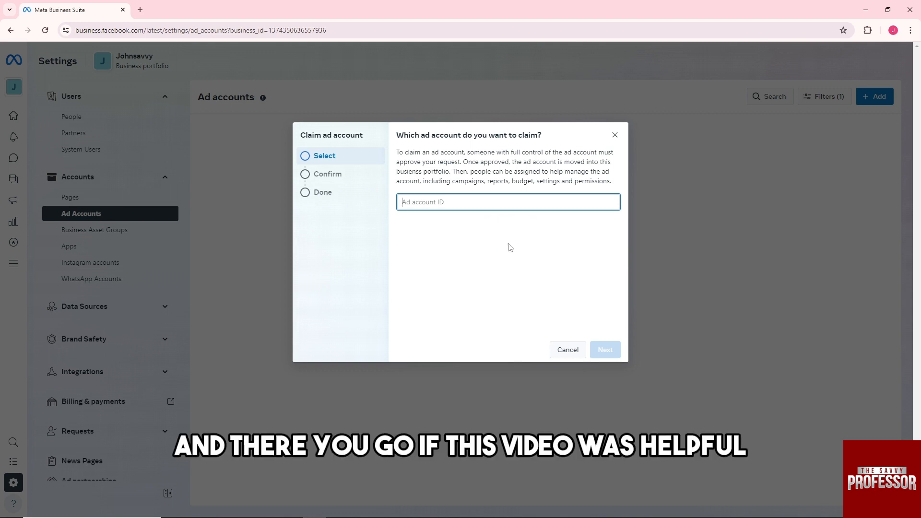